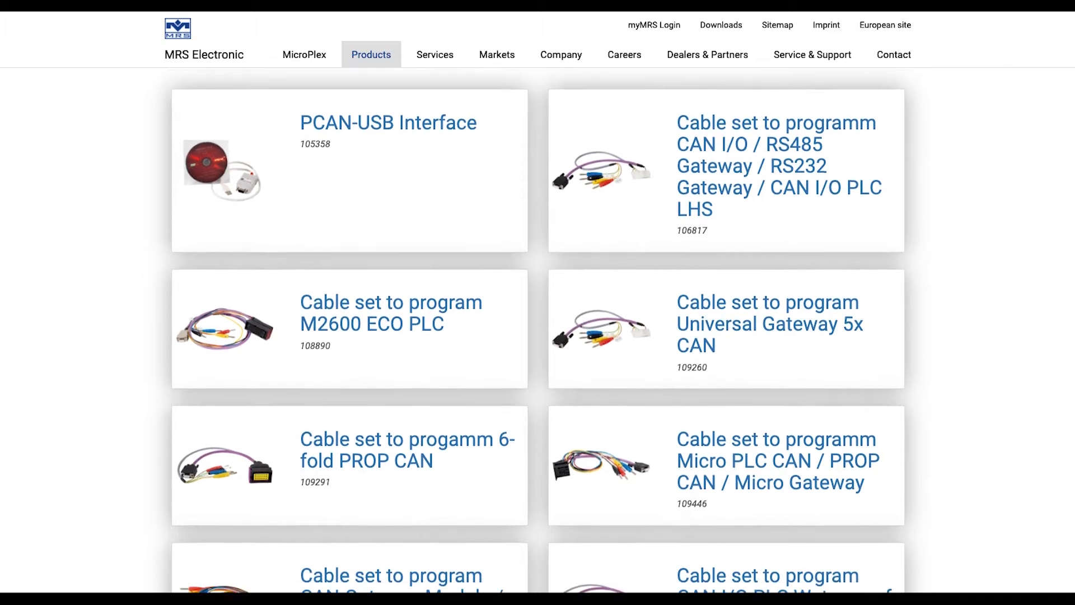
# Step: Launch the CAN Flasher from the MCU flasher menu beside the project window
pyautogui.scroll(-3)
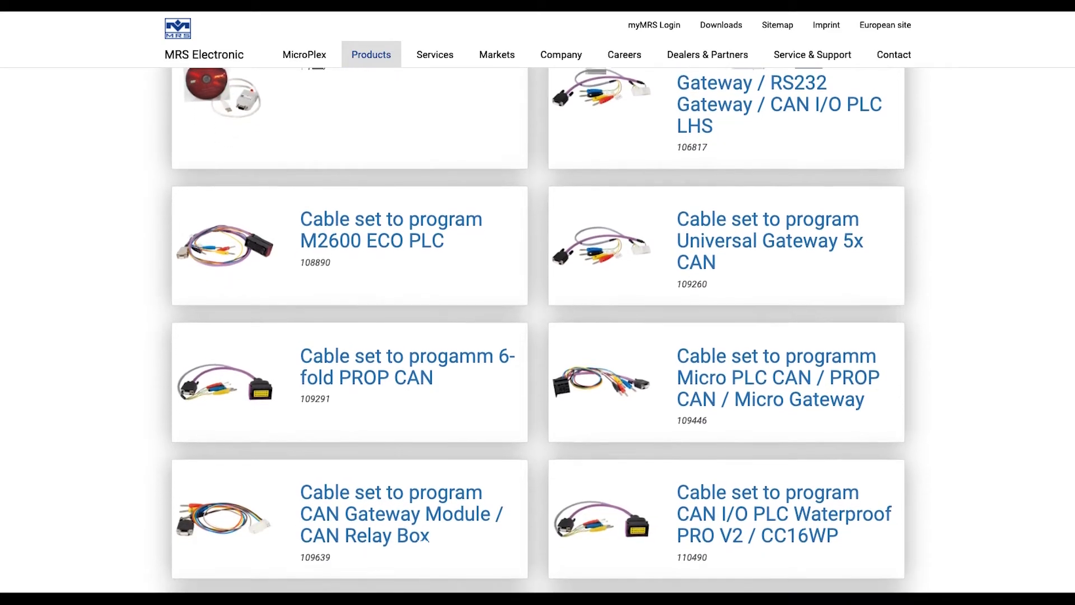
pyautogui.scroll(-3)
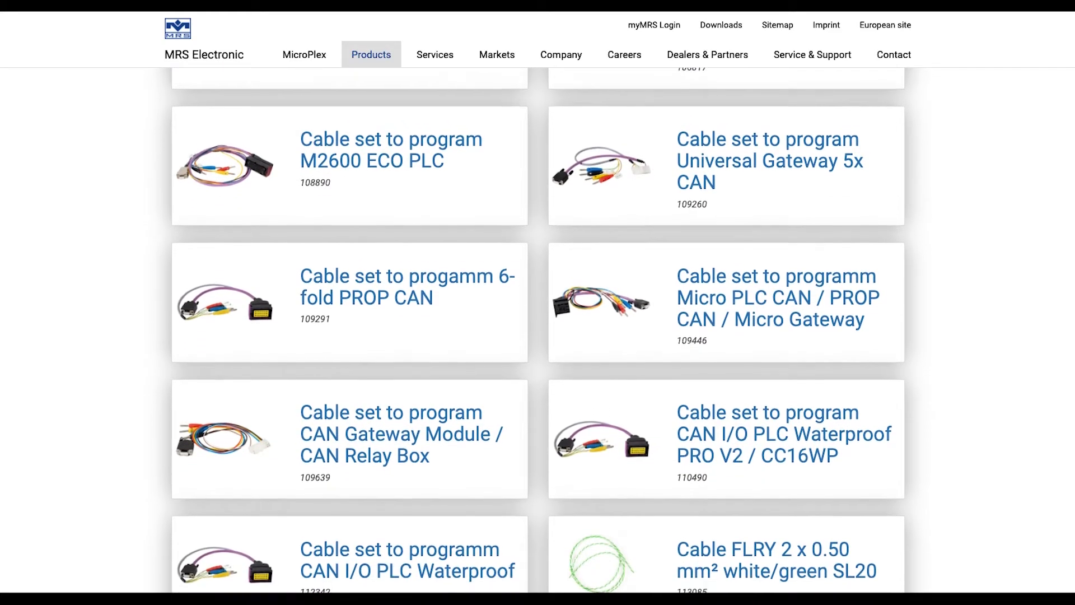
pyautogui.scroll(-3)
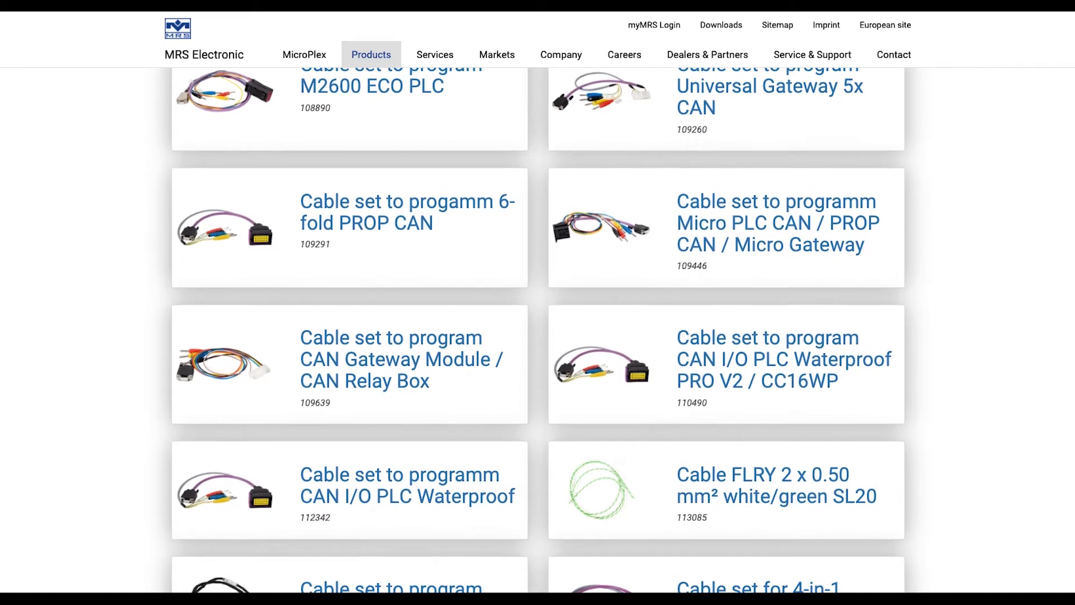
pyautogui.scroll(-3)
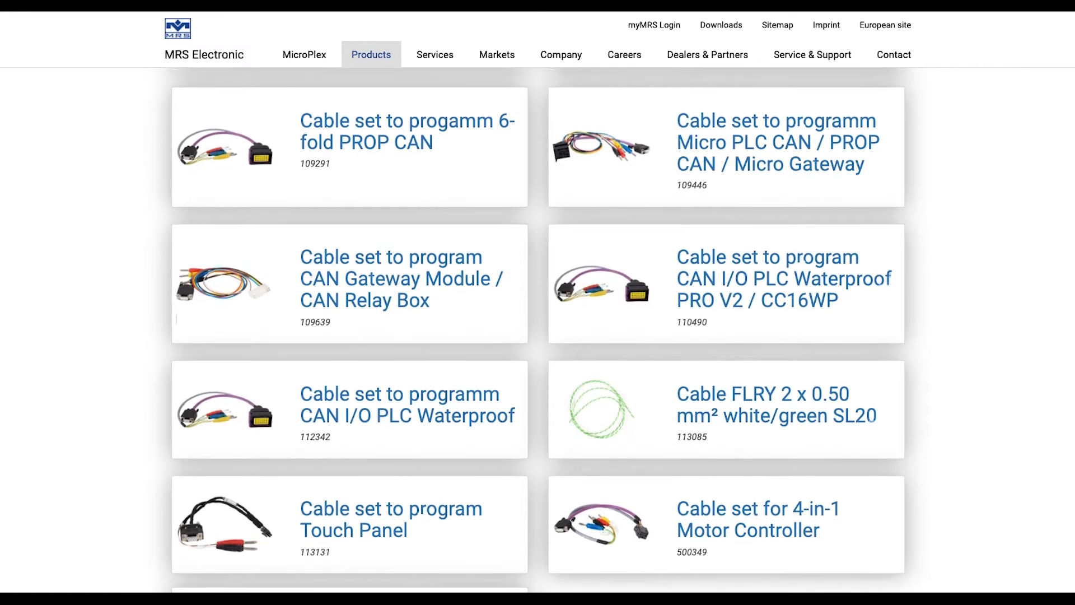
pyautogui.scroll(-3)
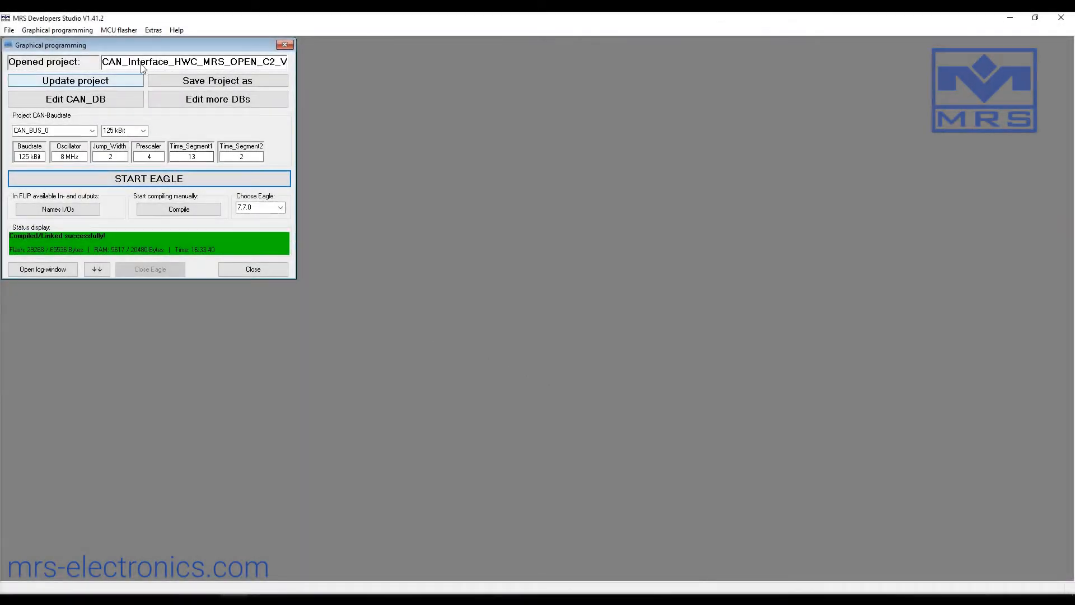
pyautogui.click(118, 29)
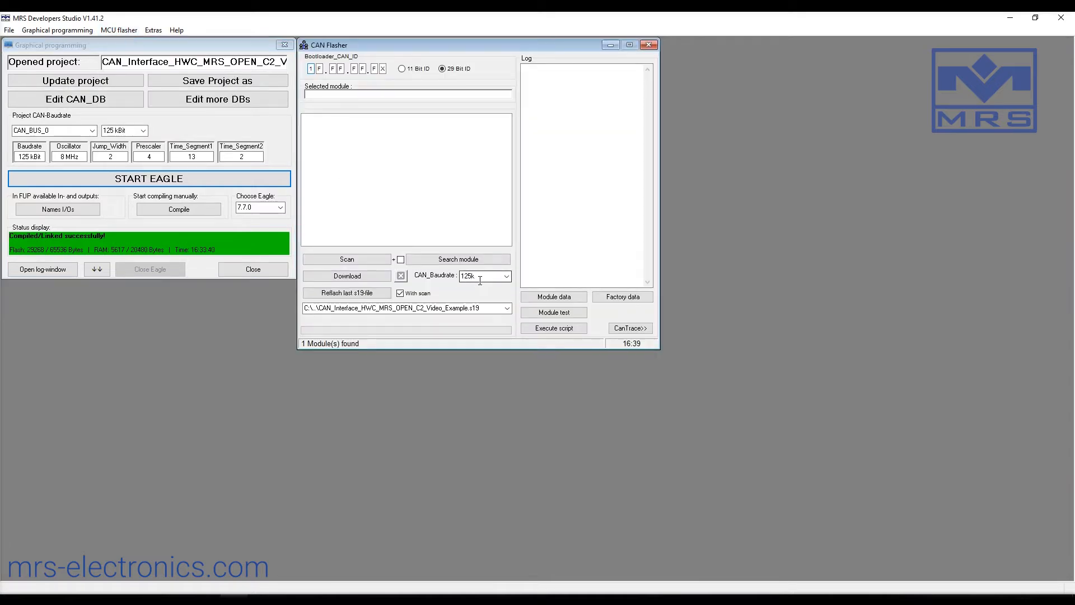
# Step: Scan for the HCS12 CAN module and download the example .s19 program onto it
pyautogui.click(346, 259)
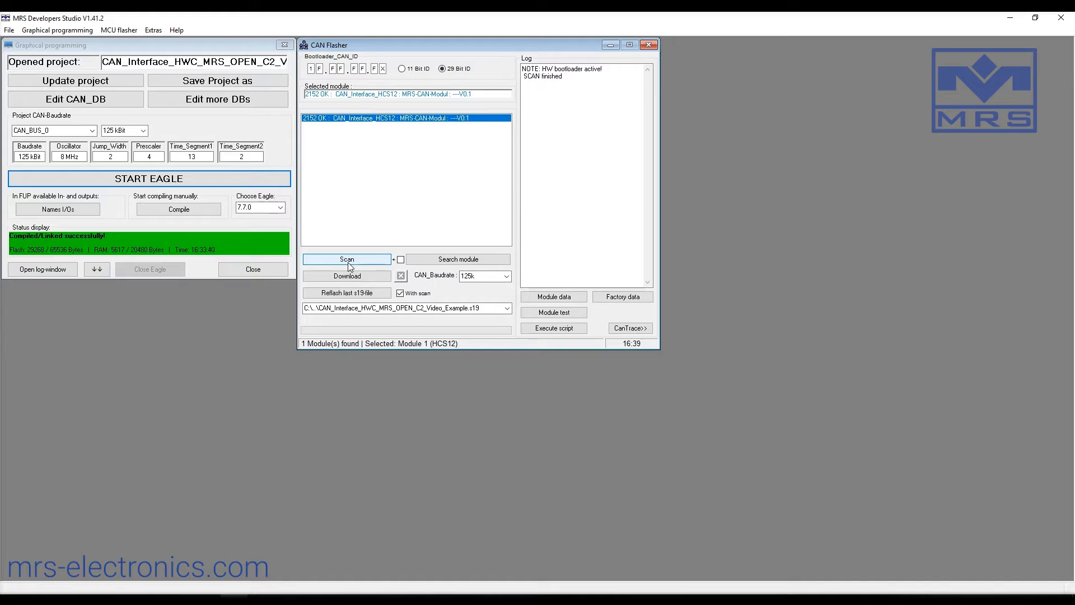
pyautogui.moveTo(347, 275)
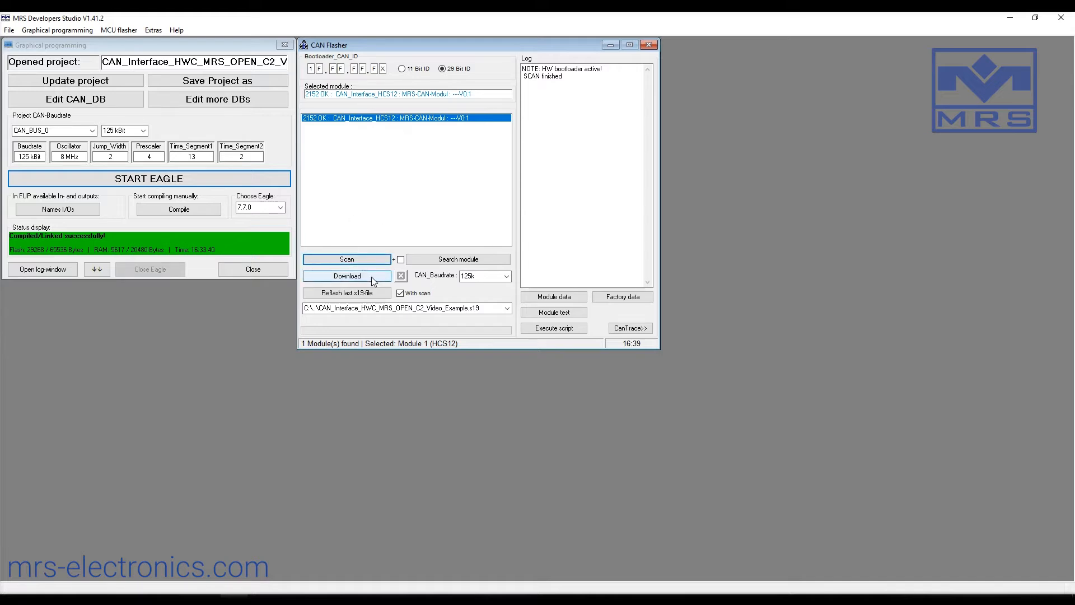
pyautogui.click(347, 276)
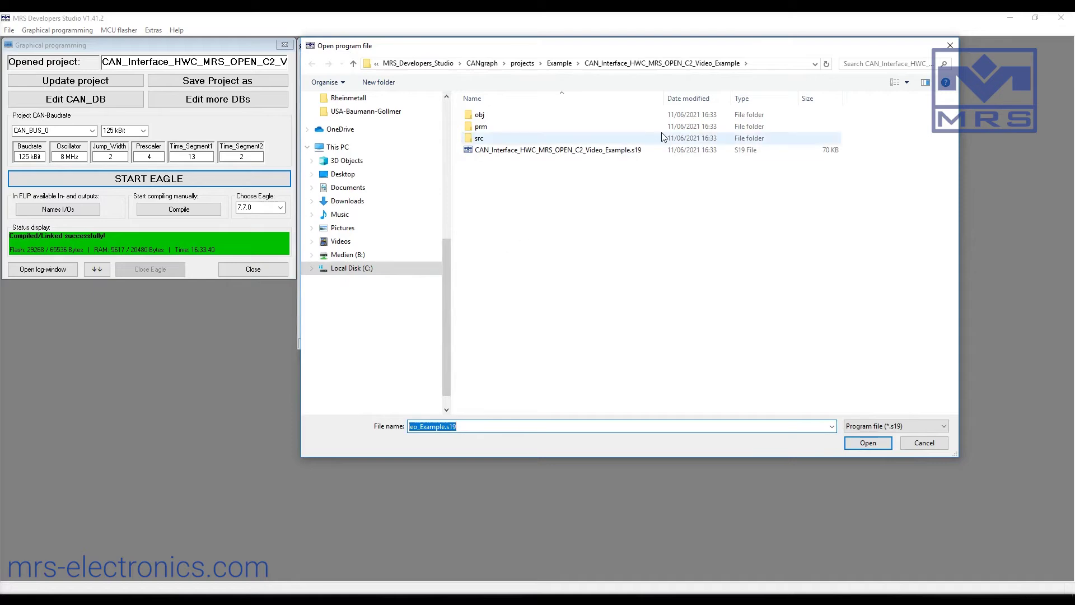
pyautogui.click(556, 149)
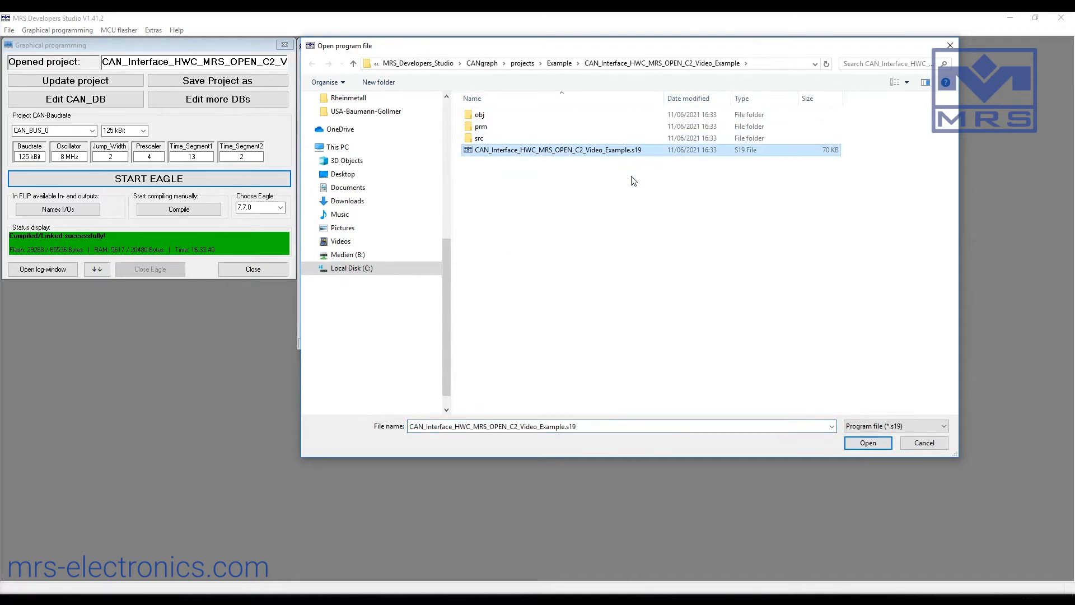
pyautogui.click(867, 443)
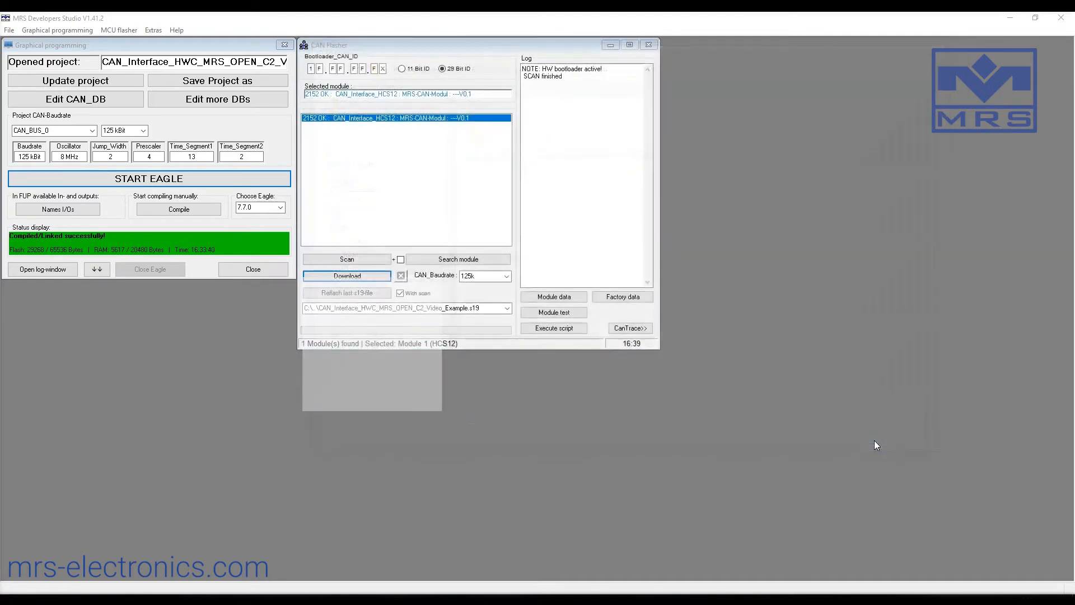
pyautogui.click(346, 275)
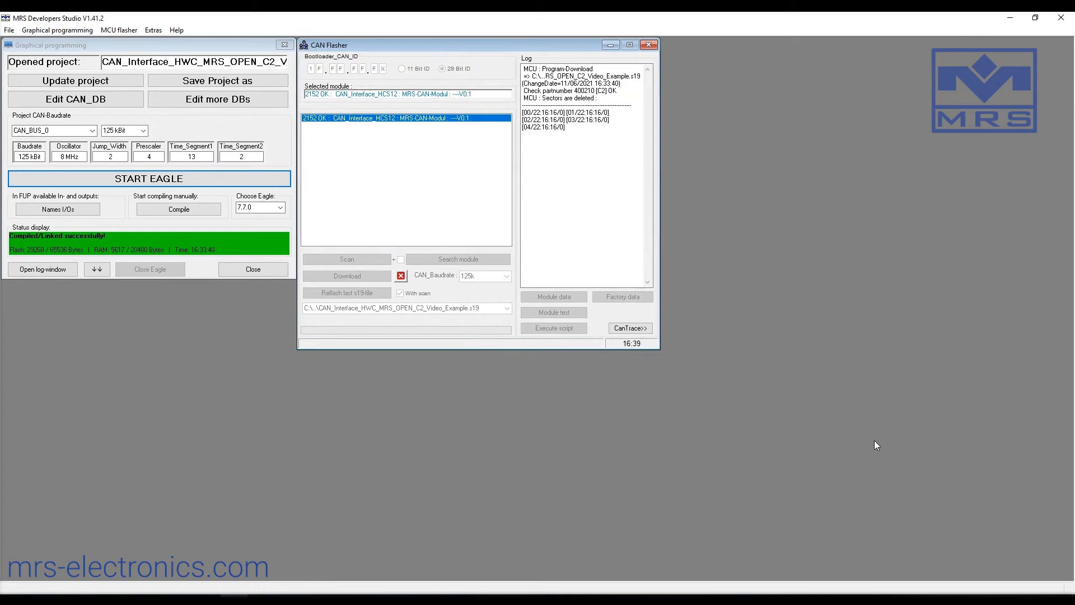